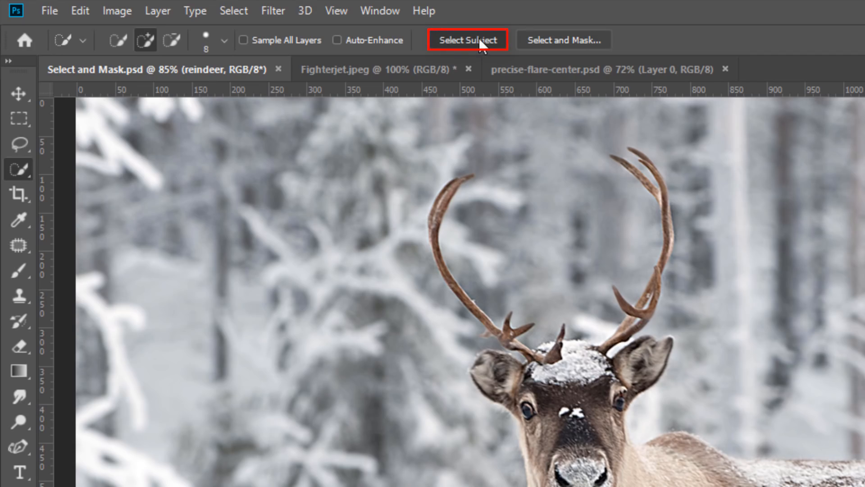
Step: Bring up Lens Flare via Filter > Render with 137% brightness and 50-300mm Zoom lens
{"action": "left_click", "coordinate": [468, 40]}
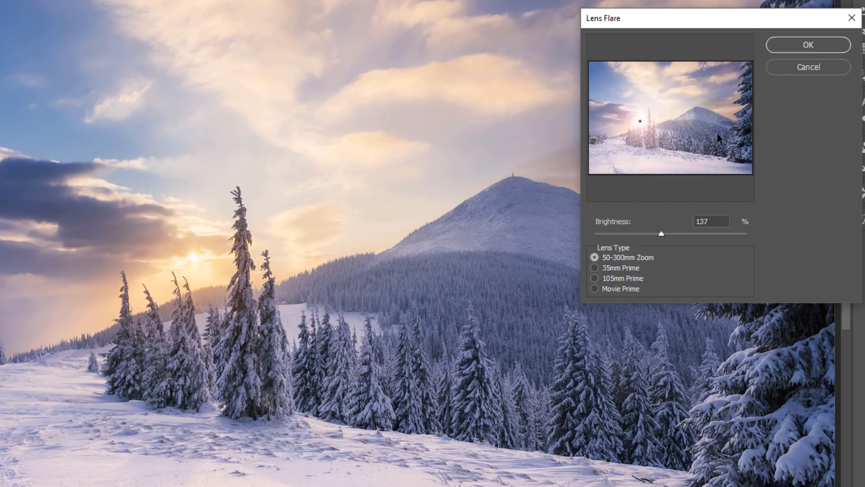
{"action": "mouse_move", "coordinate": [654, 244]}
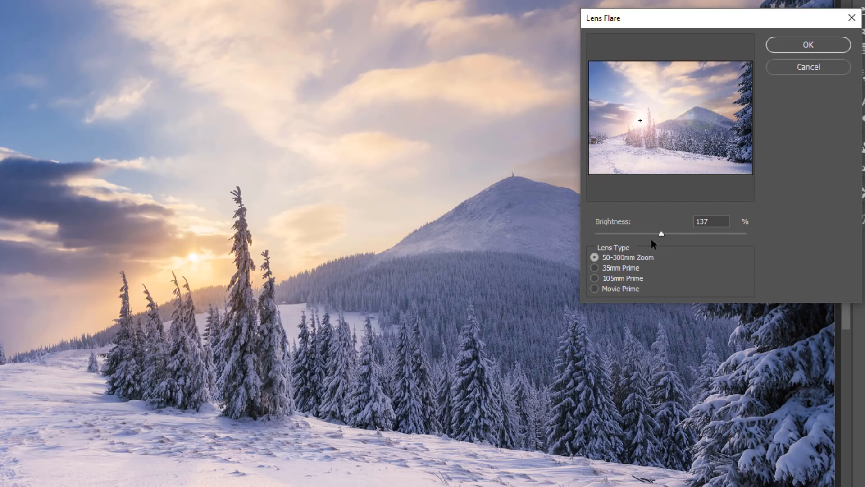
{"action": "left_click", "coordinate": [807, 45]}
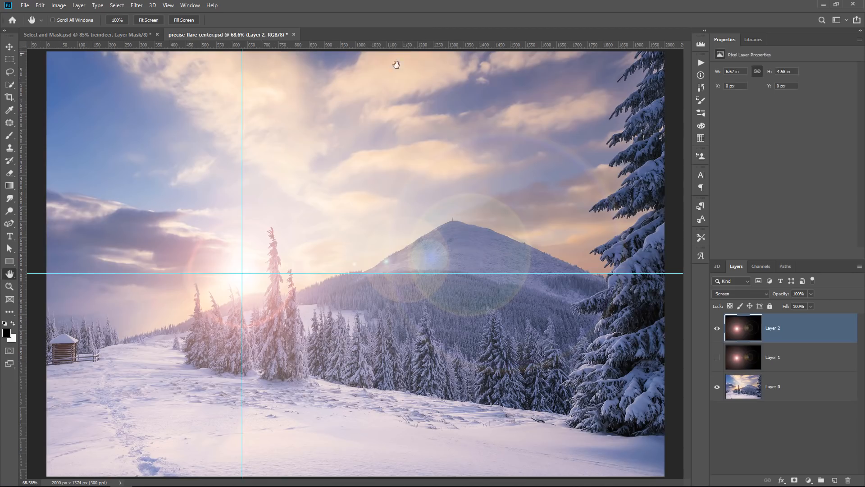
Step: Open the-judges-final-01.psb with Alt+Shift held so only the flattened composite loads
{"action": "left_click", "coordinate": [364, 34]}
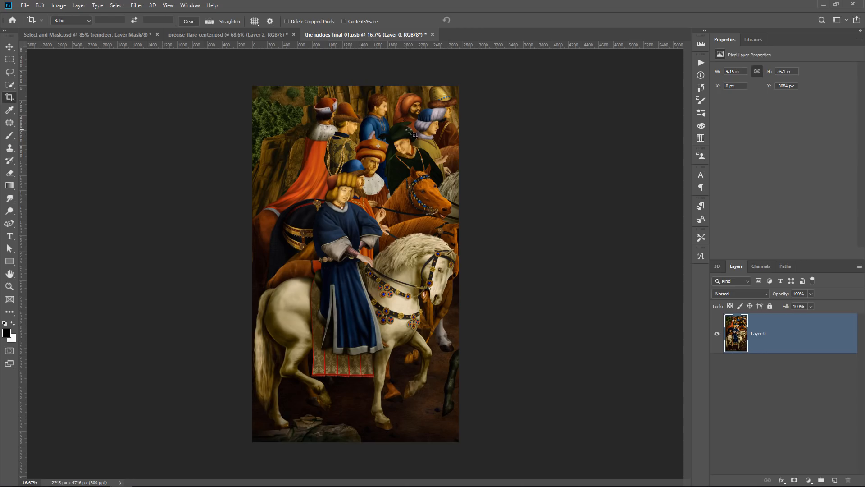
{"action": "left_click", "coordinate": [226, 34]}
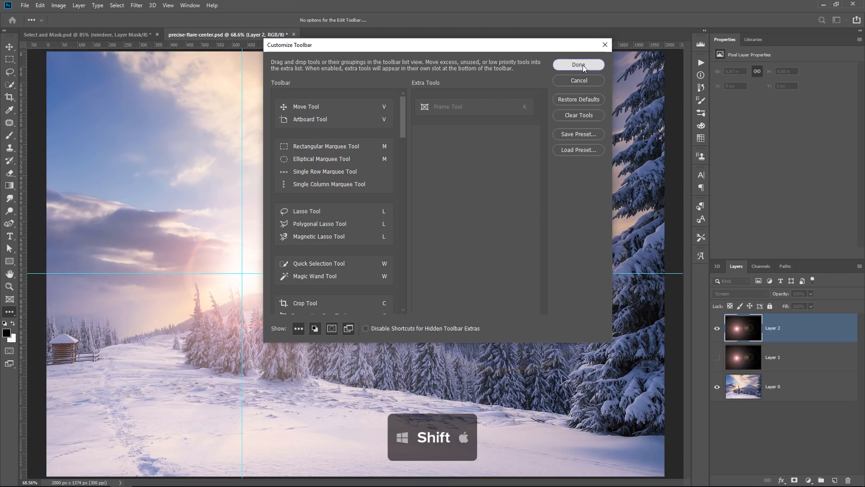
Step: Shift-confirm Done in Customize Toolbar so the hidden banana icon joins the tools
{"action": "left_click", "coordinate": [578, 64]}
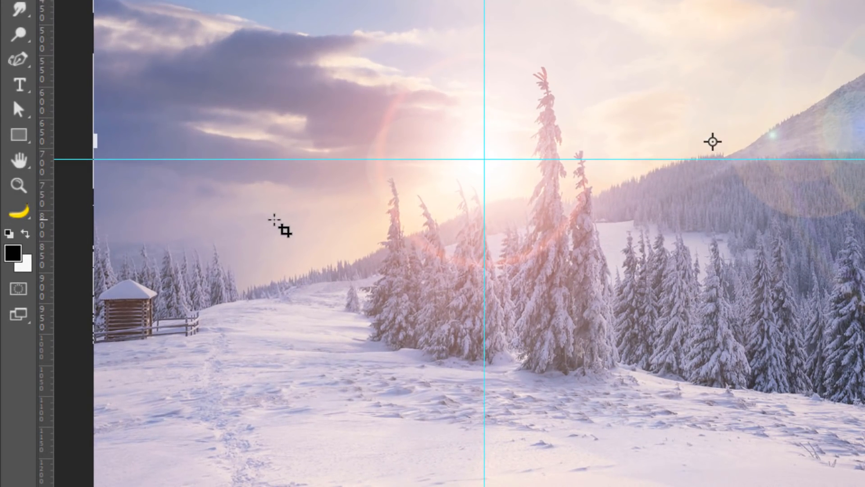